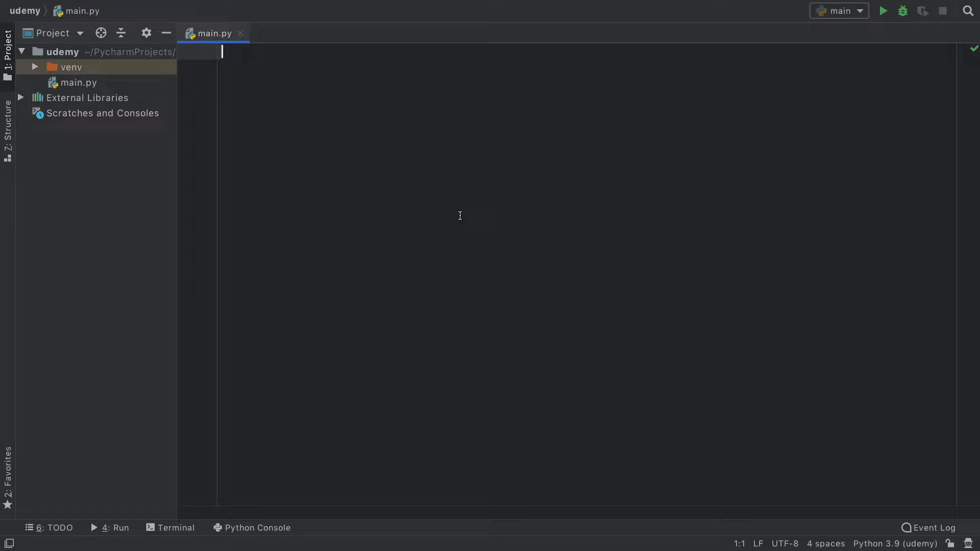
# Write the def add_one(): header, deleting the stray 'global' keywords
pyautogui.write('global')
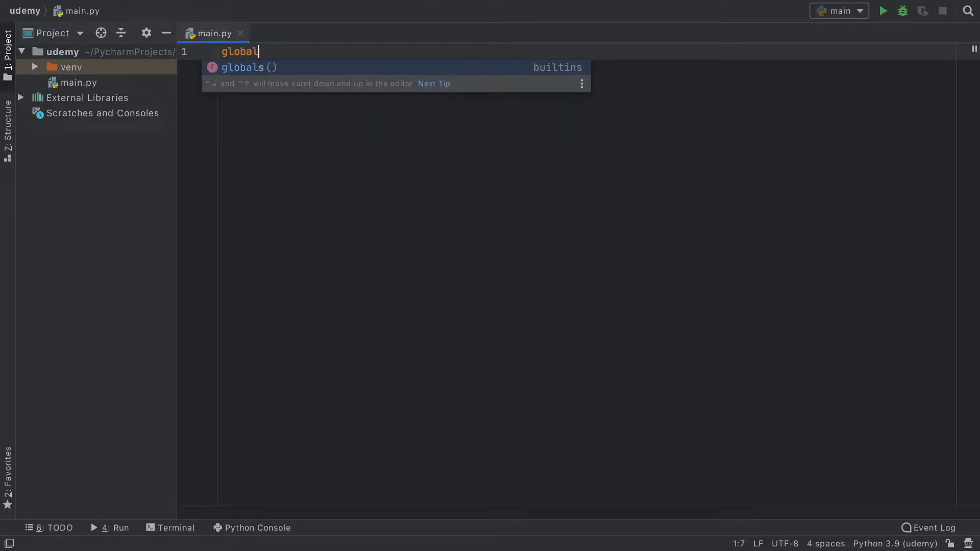
pyautogui.press('BackSpace')
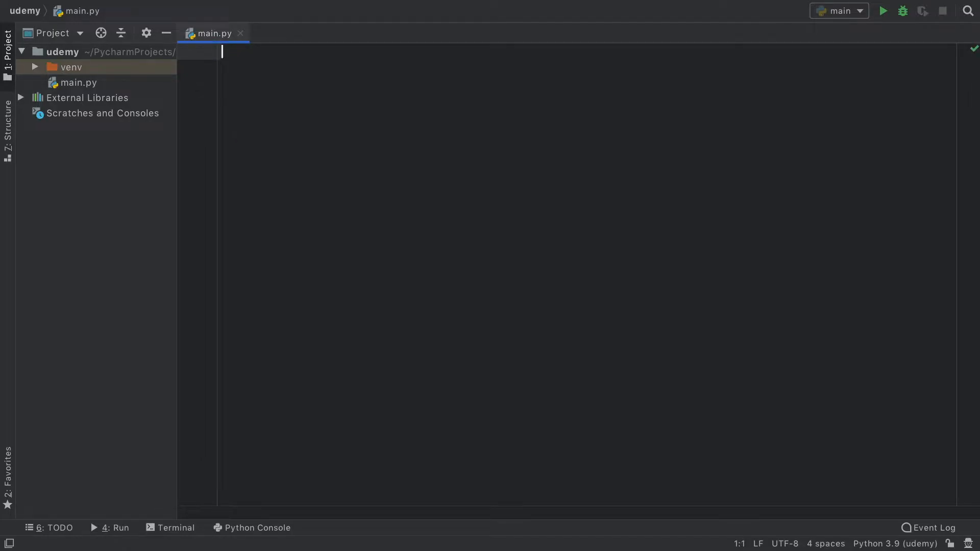
pyautogui.write('def')
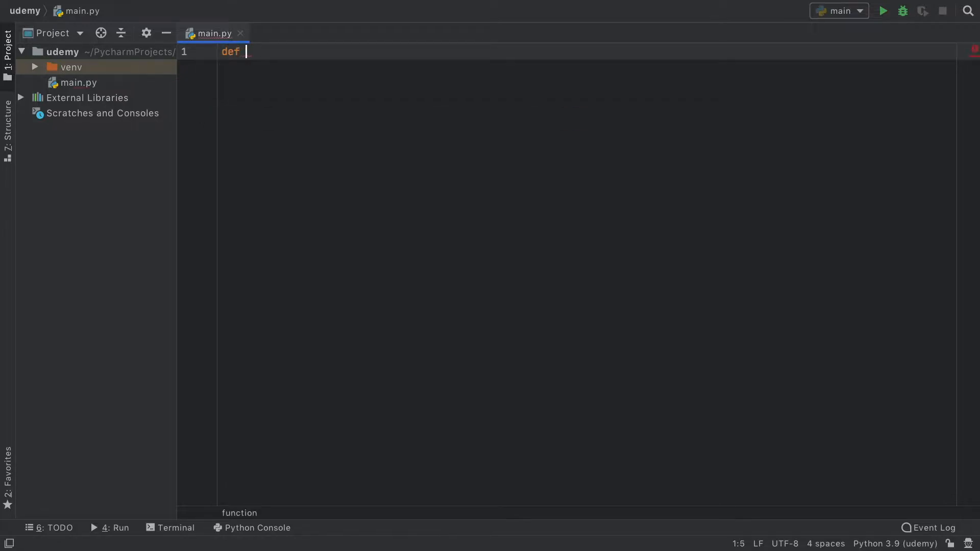
pyautogui.write('add_')
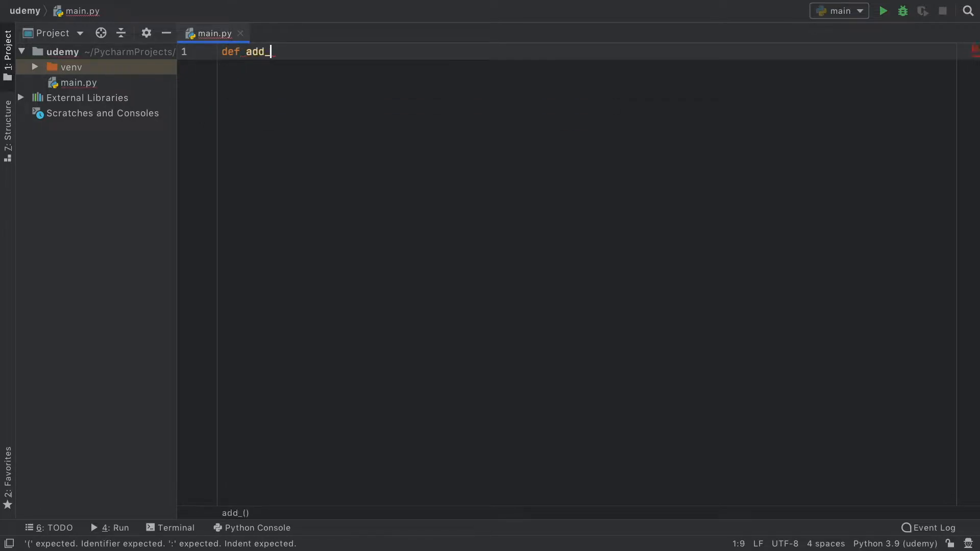
pyautogui.write('one():')
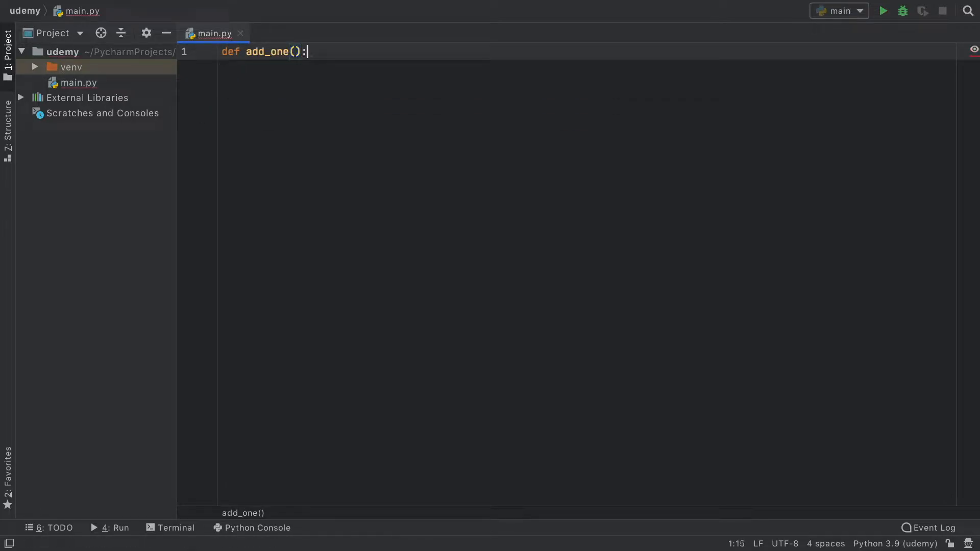
pyautogui.write('gl')
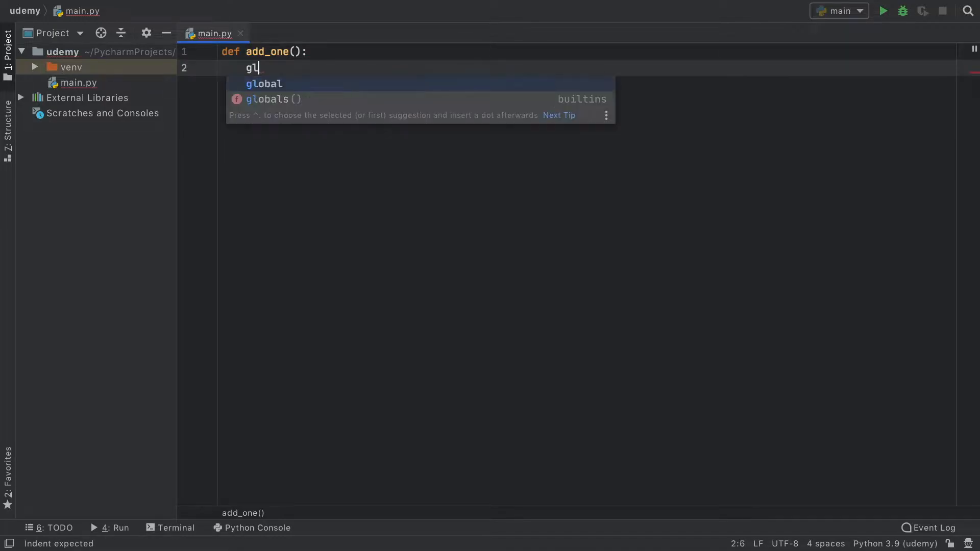
pyautogui.press('Backspace')
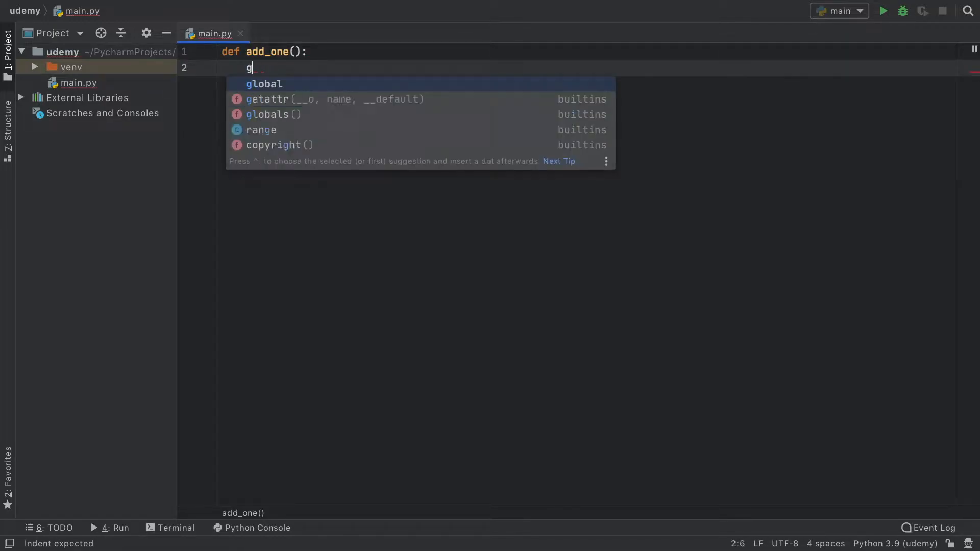
# Fill add_one with number = 0, number += 1, print(number) and add three add_one() calls
pyautogui.write('number = 0')
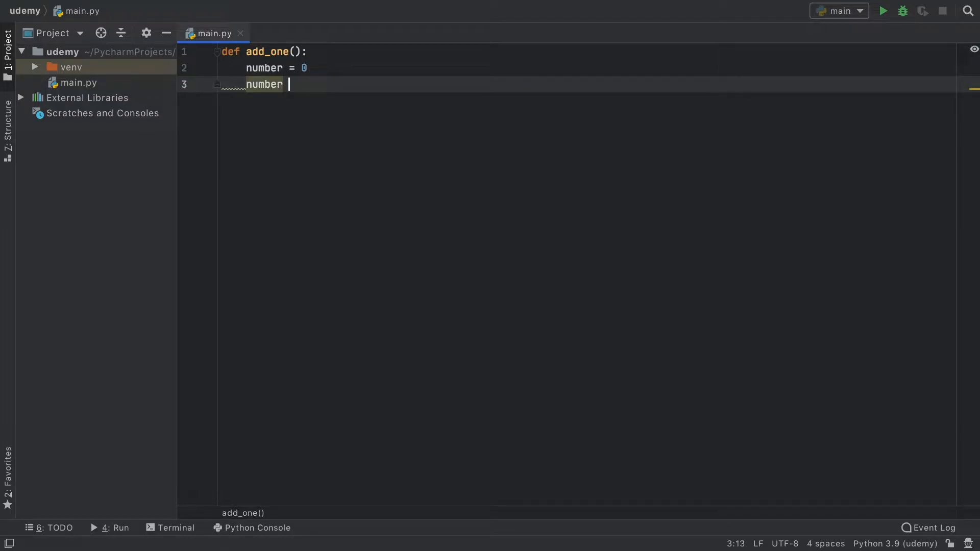
pyautogui.write('+=')
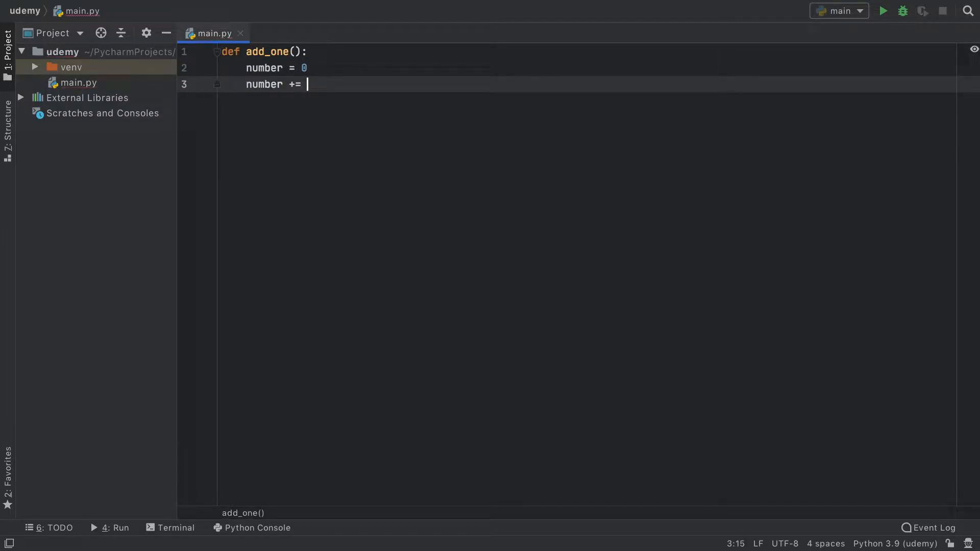
pyautogui.write('1')
pyautogui.write('print(number)')
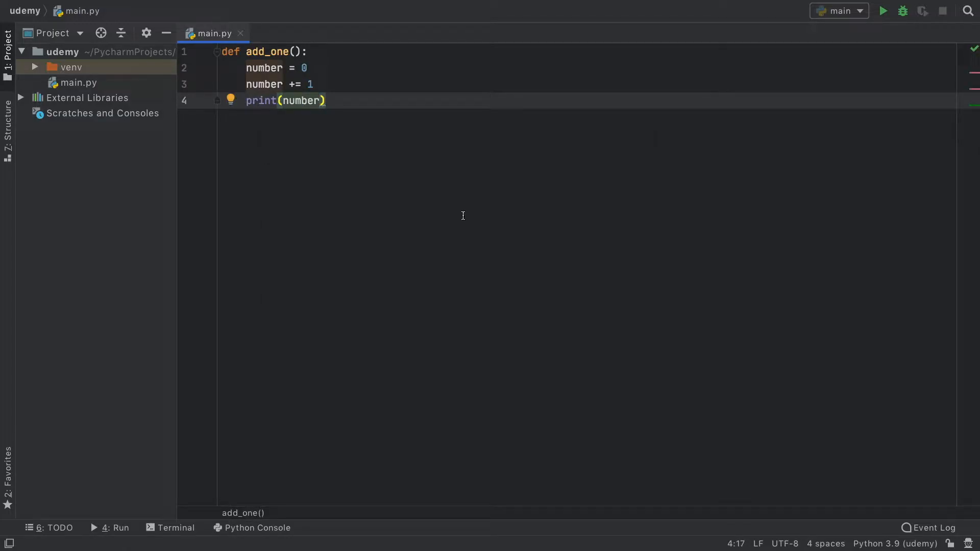
pyautogui.press('enter')
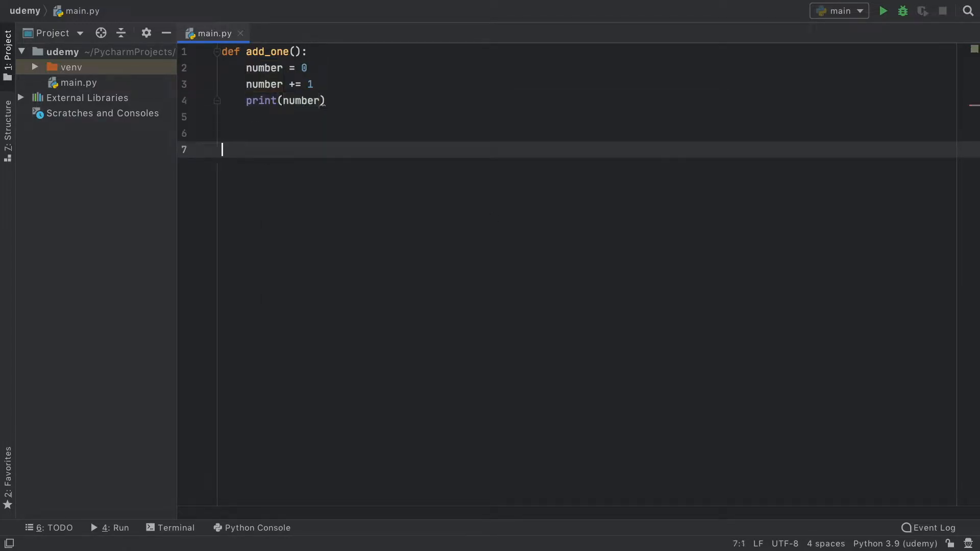
pyautogui.write('add_one()')
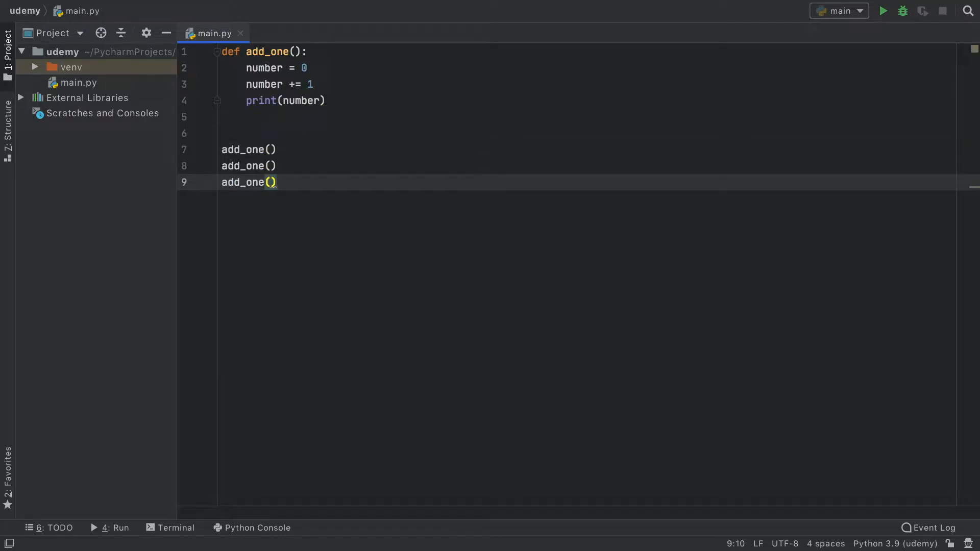
# Run the script to print 1 three times and select number = 0 for moving
pyautogui.click(882, 11)
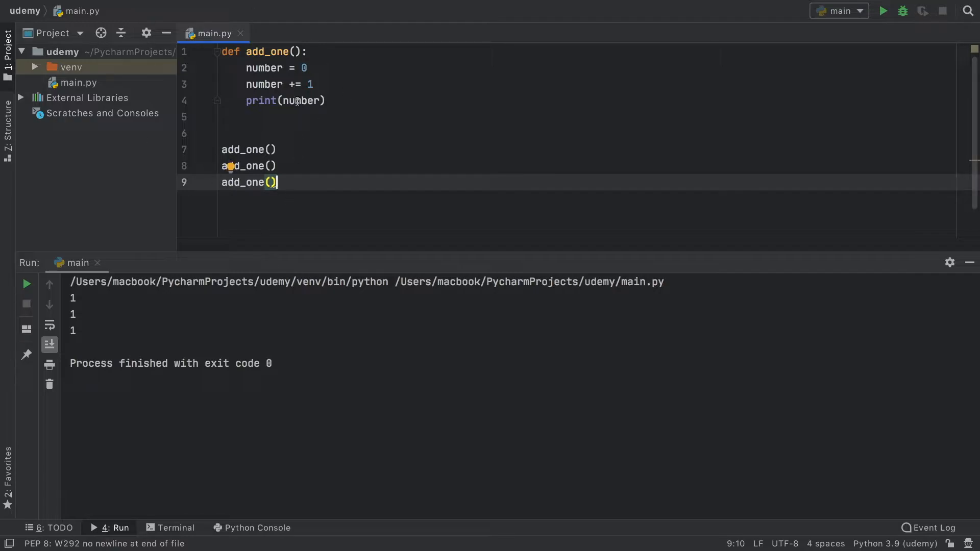
pyautogui.doubleClick(258, 67)
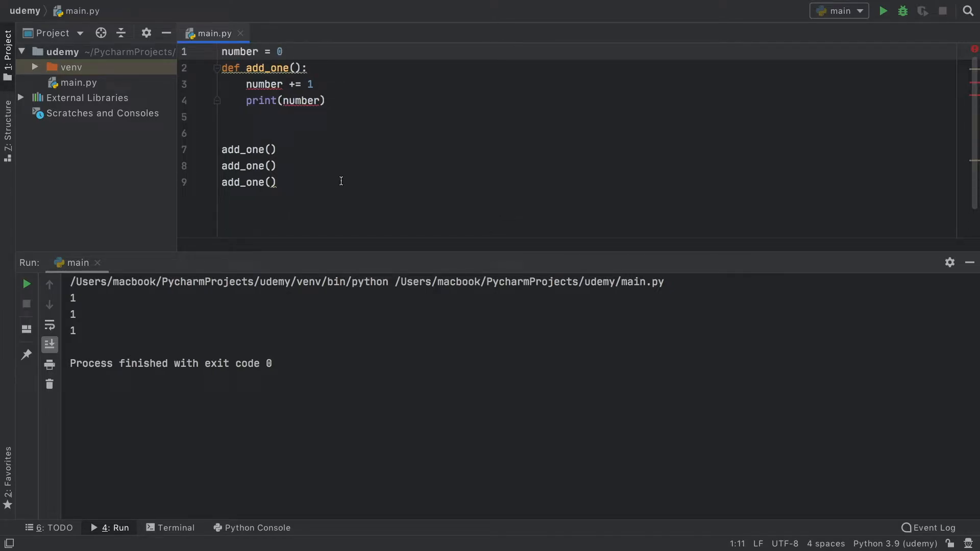
# Insert 'global number' at the top of add_one and rerun to print 1, 2, 3
pyautogui.doubleClick(265, 117)
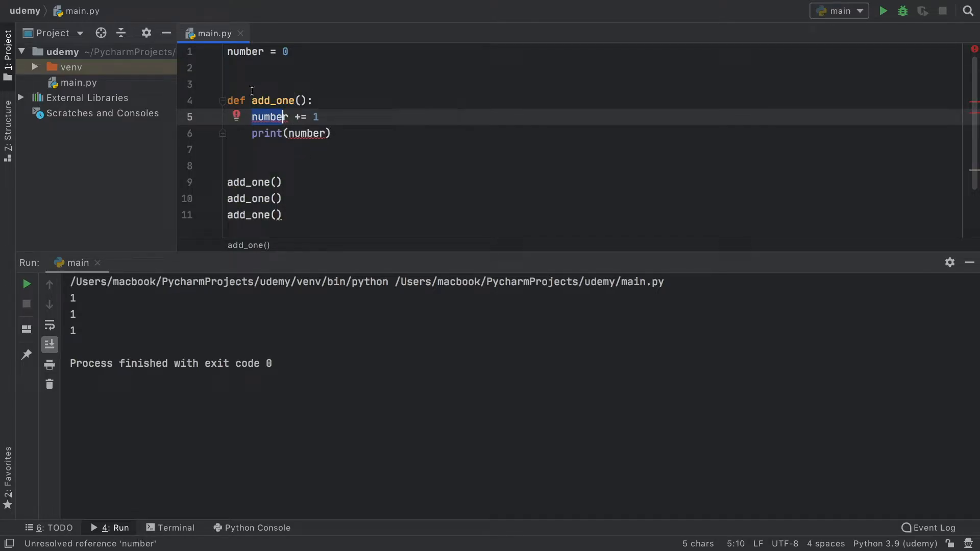
pyautogui.click(261, 51)
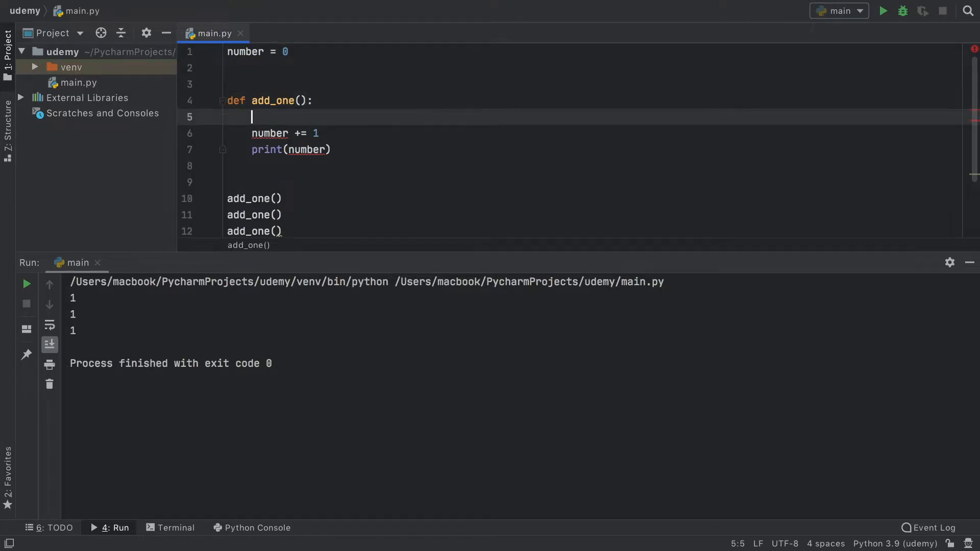
pyautogui.write('global')
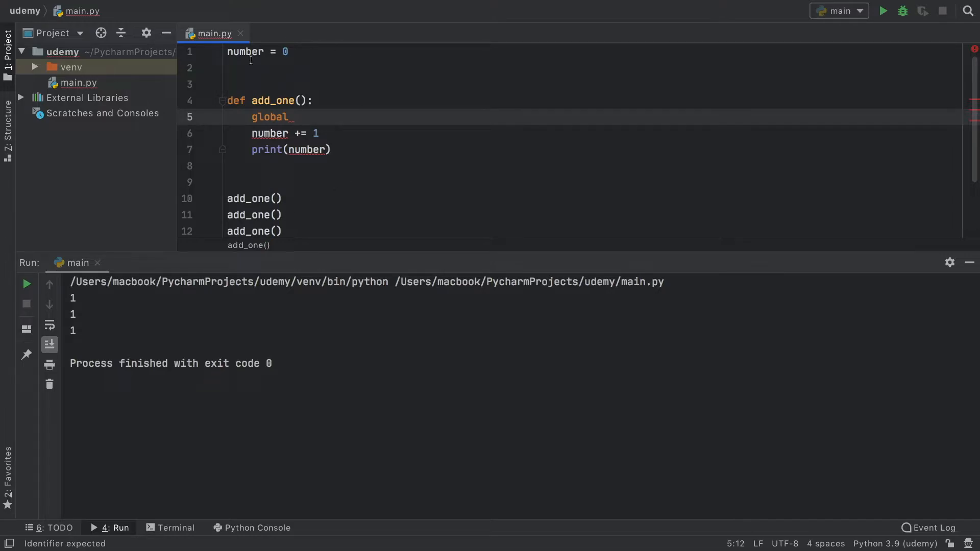
pyautogui.write('number')
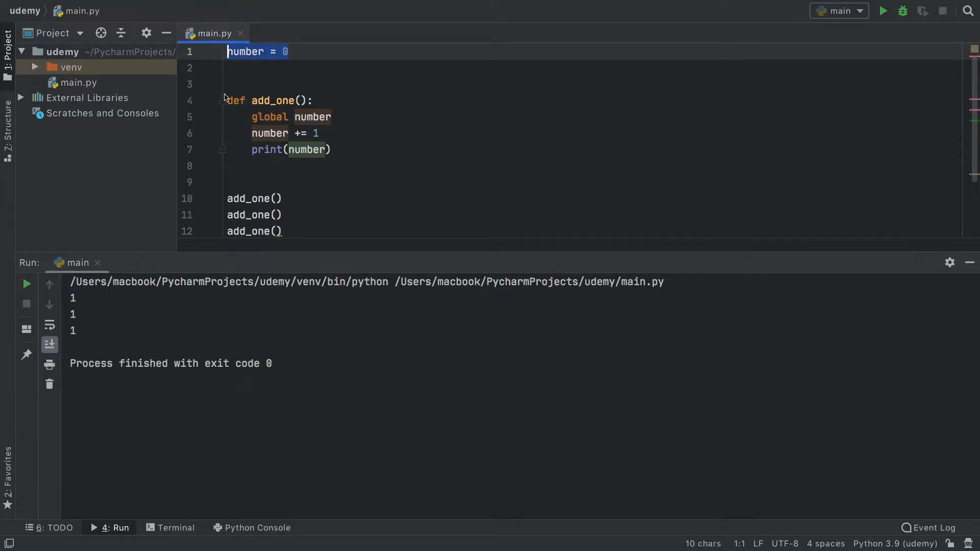
pyautogui.click(882, 11)
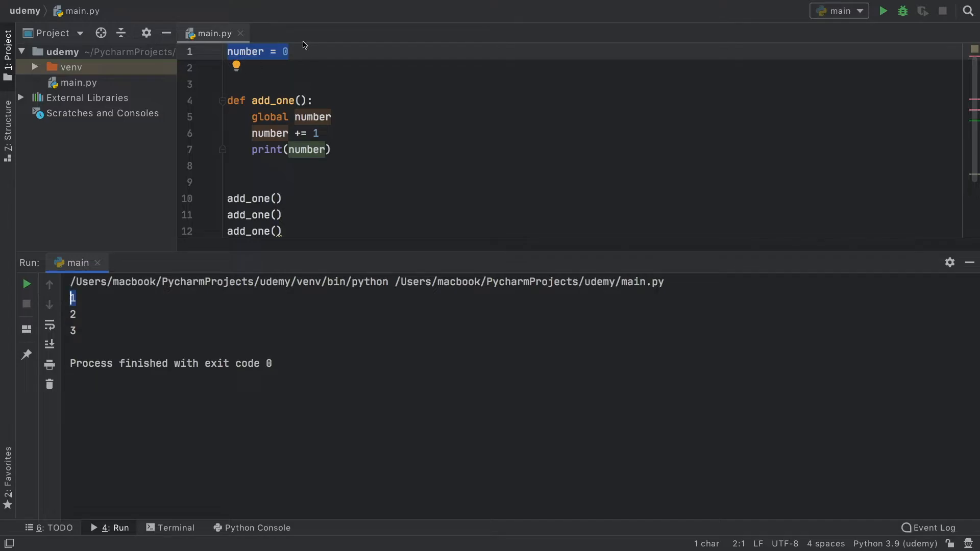
pyautogui.click(288, 51)
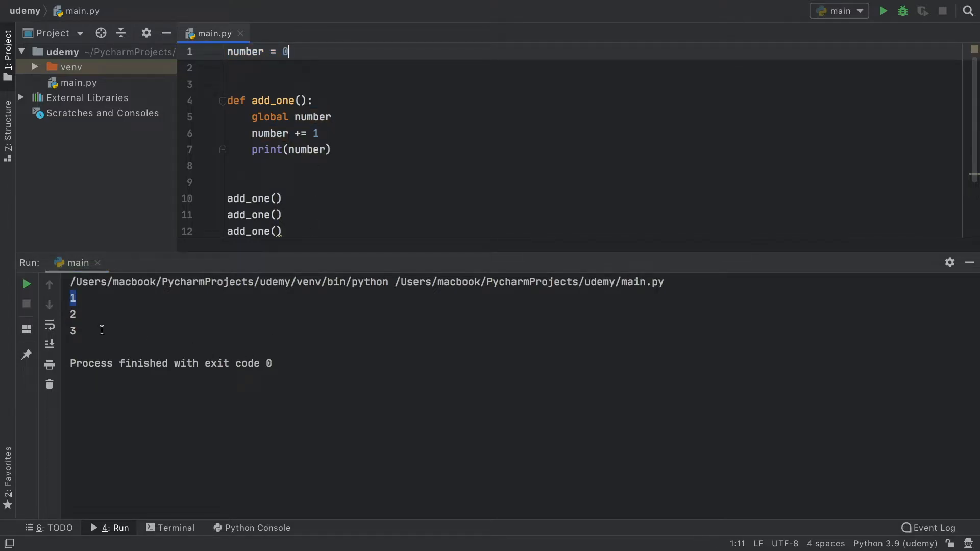
# Type a temporary while True loop printing number, then select it for deletion
pyautogui.write('w')
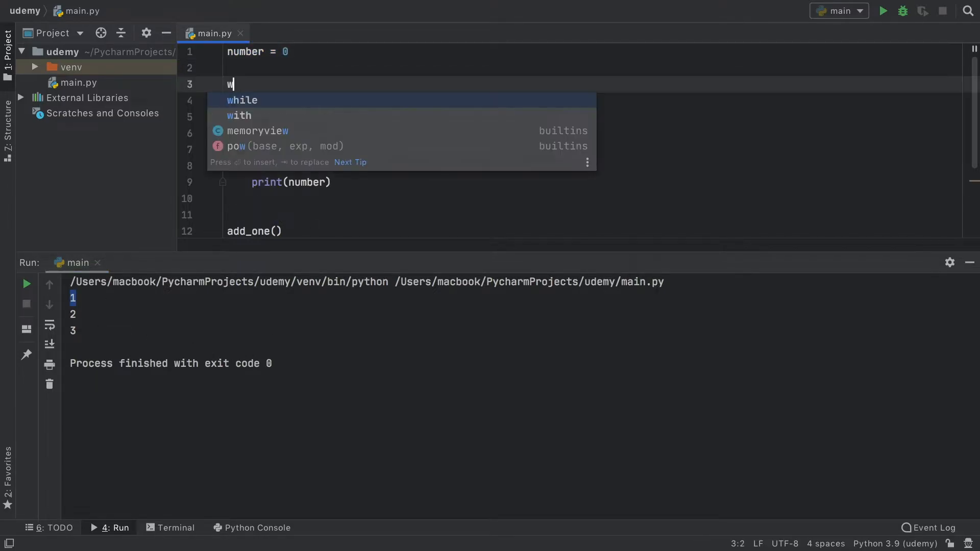
pyautogui.write('hile True:')
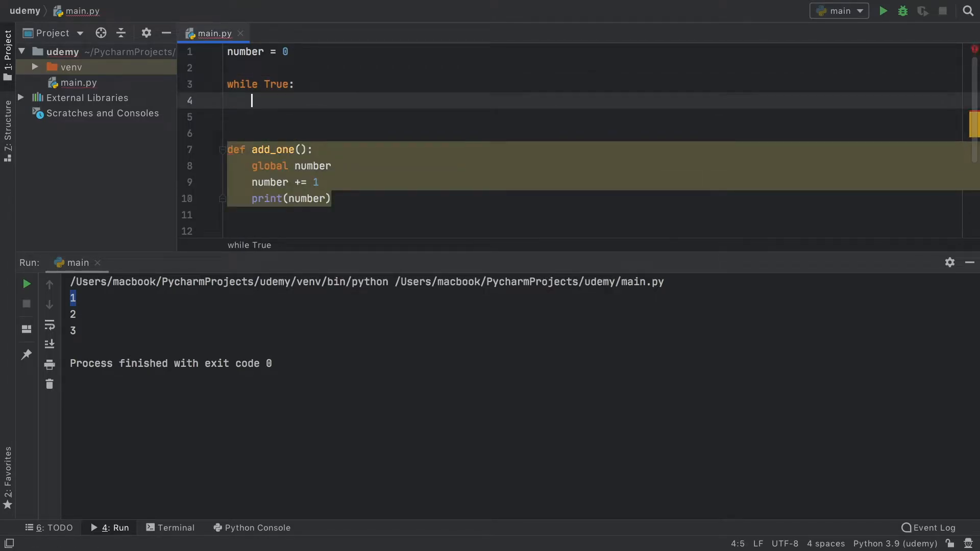
pyautogui.write('n')
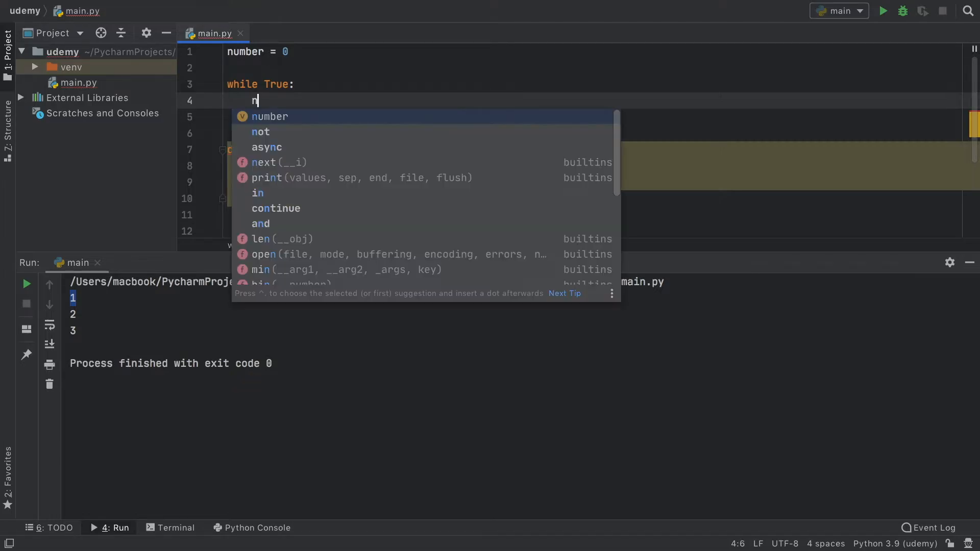
pyautogui.write('print(number')
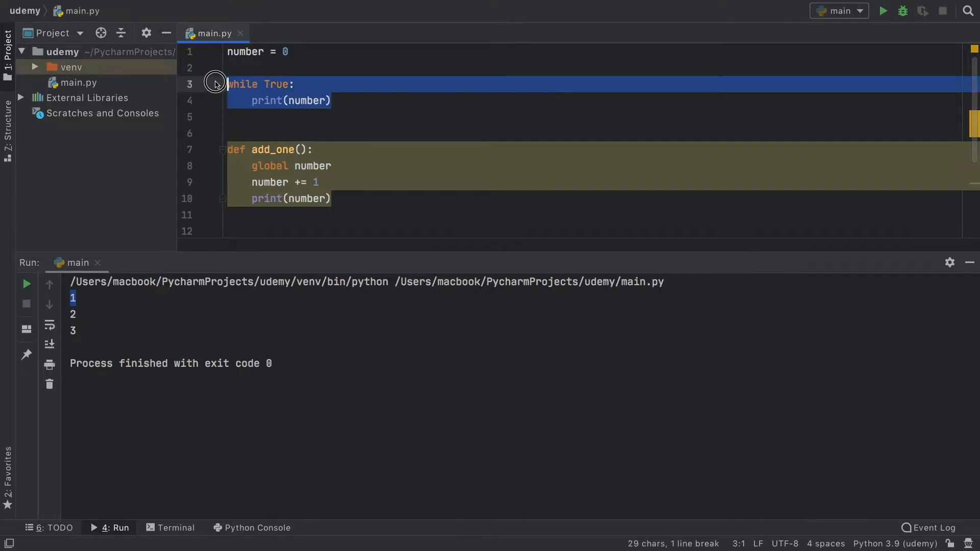
pyautogui.click(256, 116)
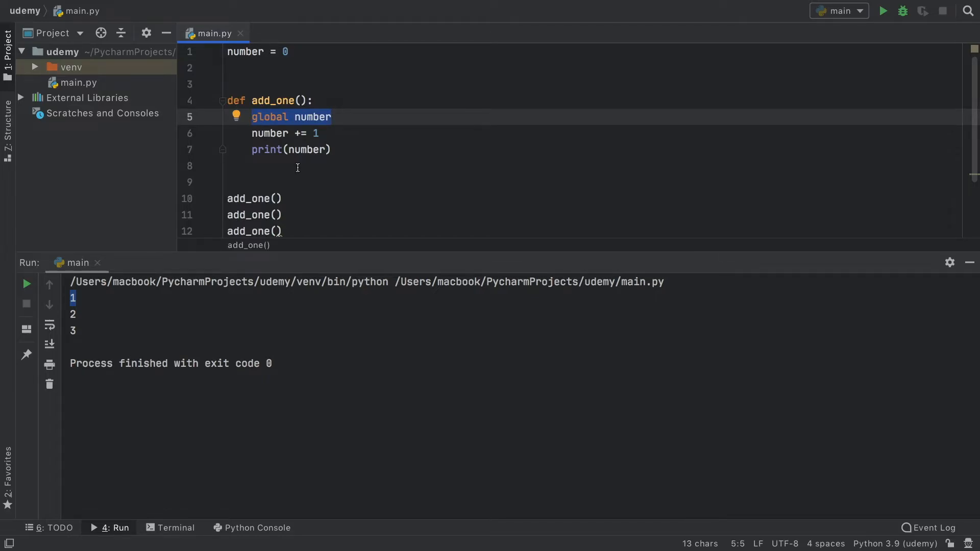
# Replace 'global number' with number = 0, then start a new 'text' line
pyautogui.write('number = 0')
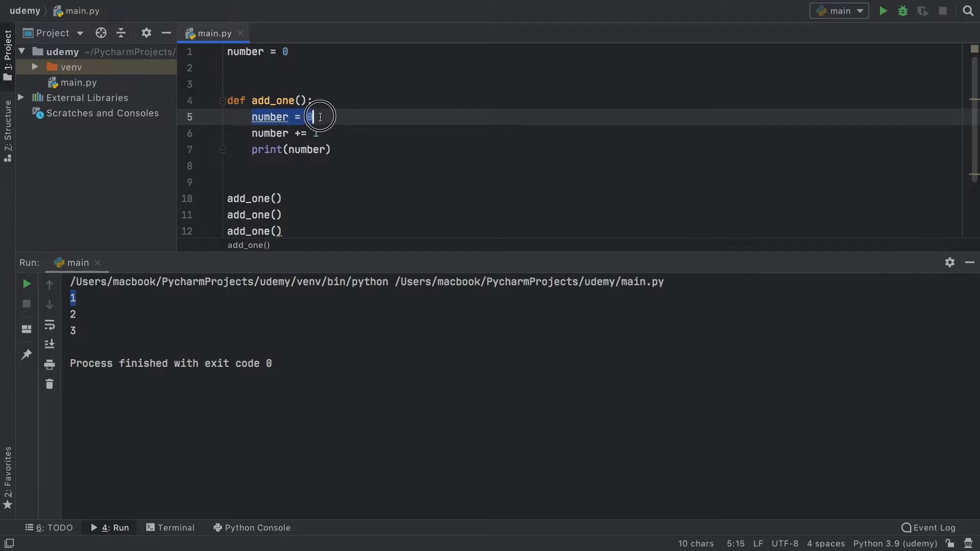
pyautogui.click(287, 51)
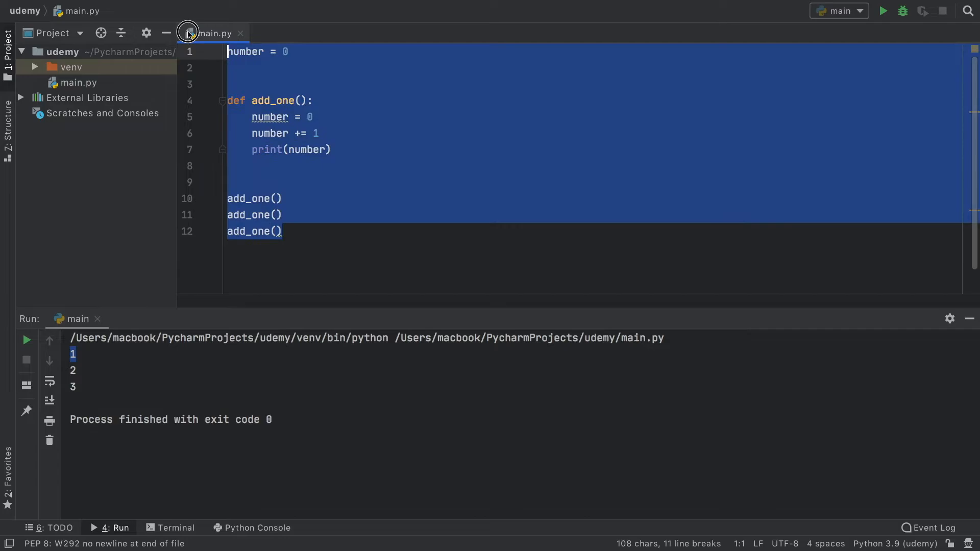
pyautogui.write("text = '")
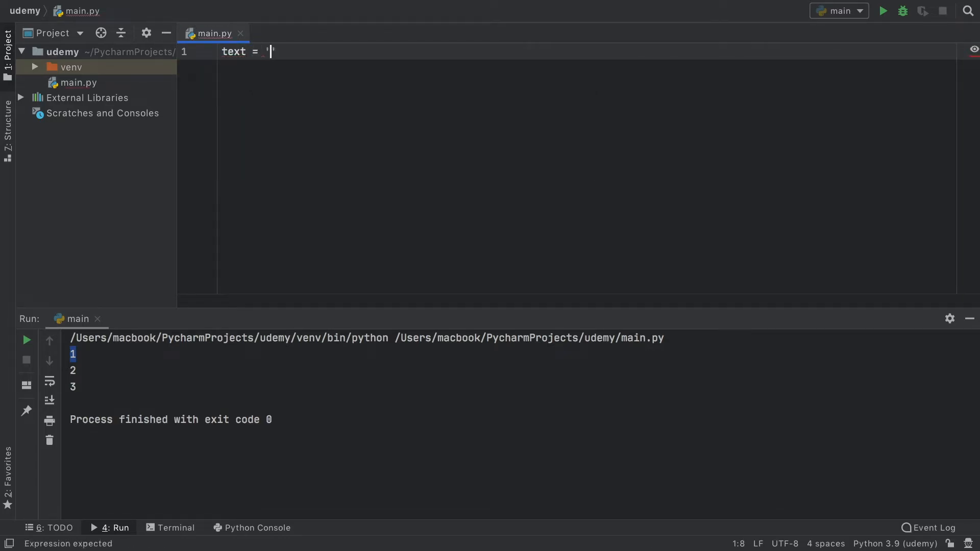
# Write text = 'Hello!' and a do_something function assigning text = 'do something'
pyautogui.write("Hello!'")
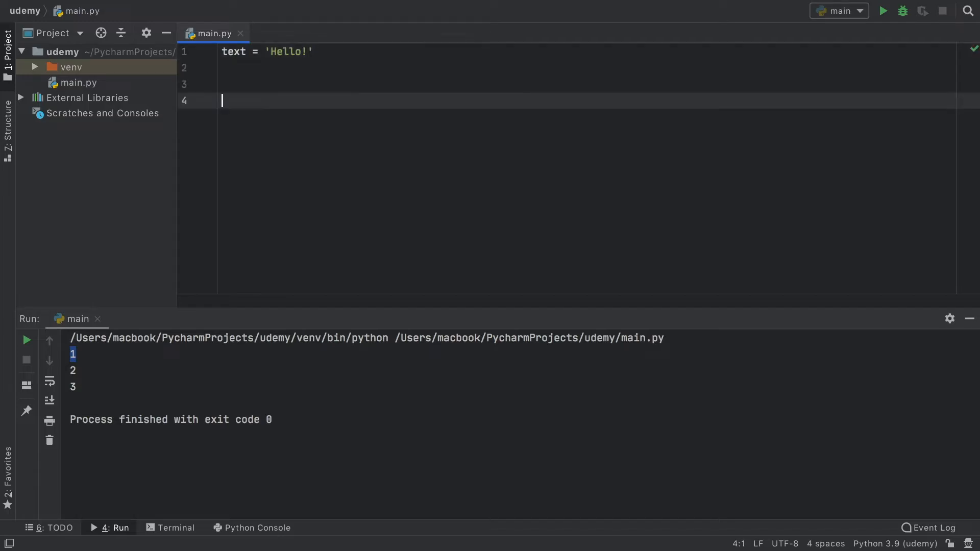
pyautogui.write('def do_something():')
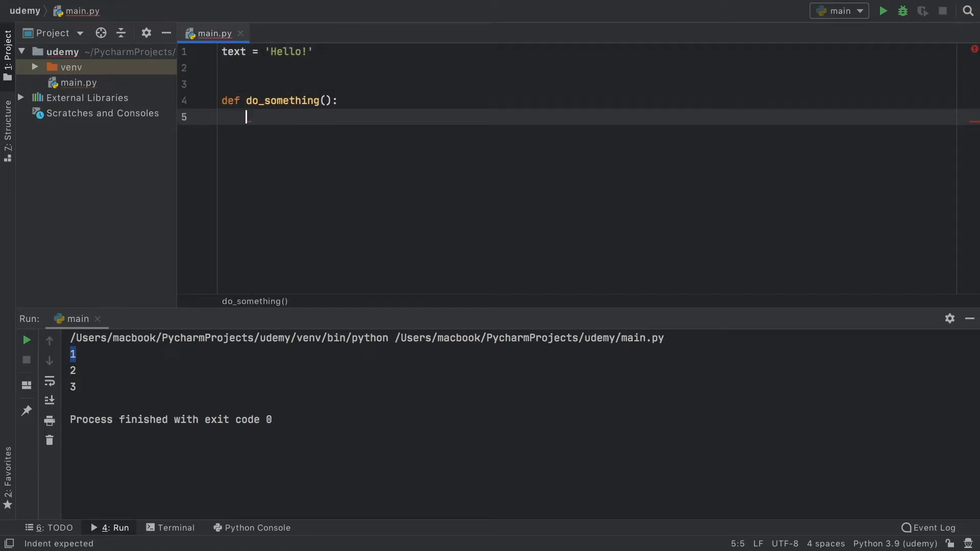
pyautogui.write('text')
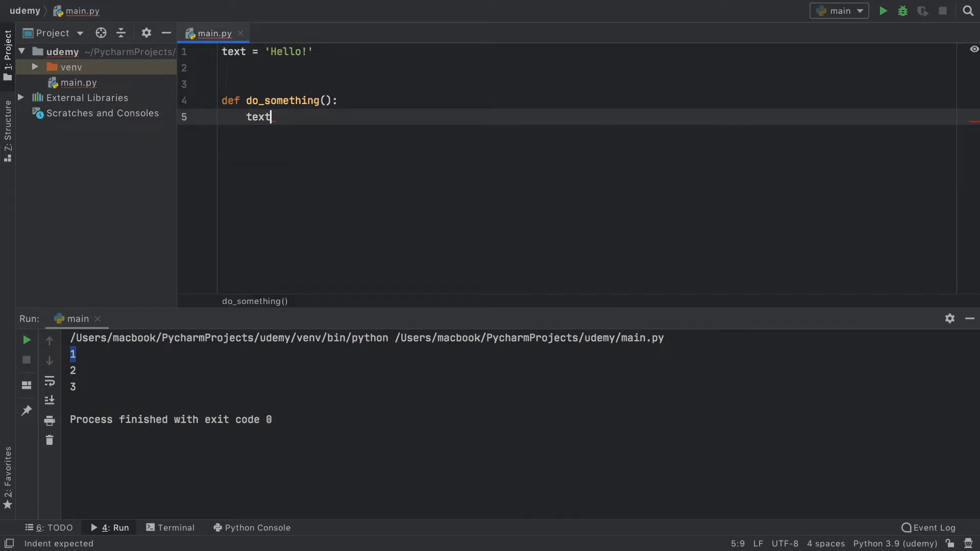
pyautogui.write("= 'd'")
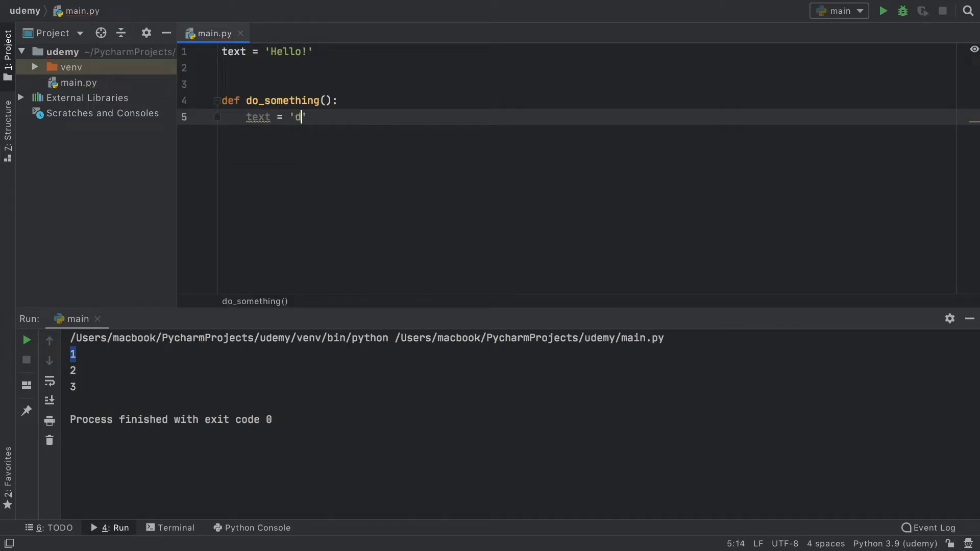
pyautogui.write('o something')
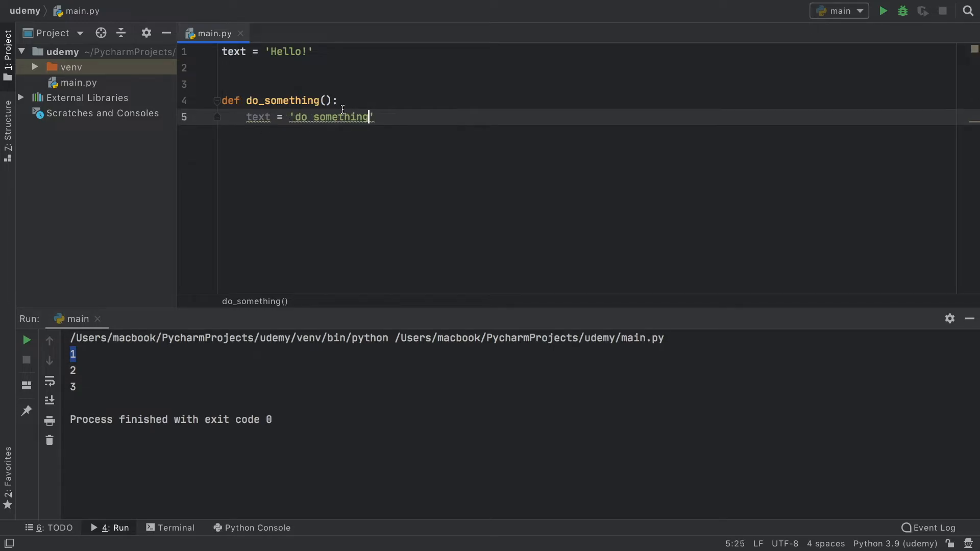
# Add print(text) inside do_something, highlight the local text, and call do_something()
pyautogui.write('print(t')
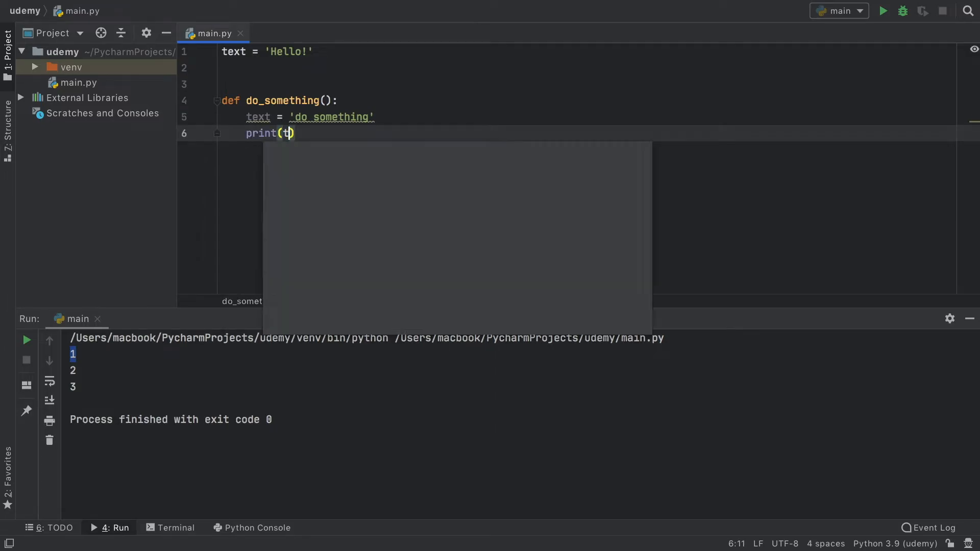
pyautogui.write('ext')
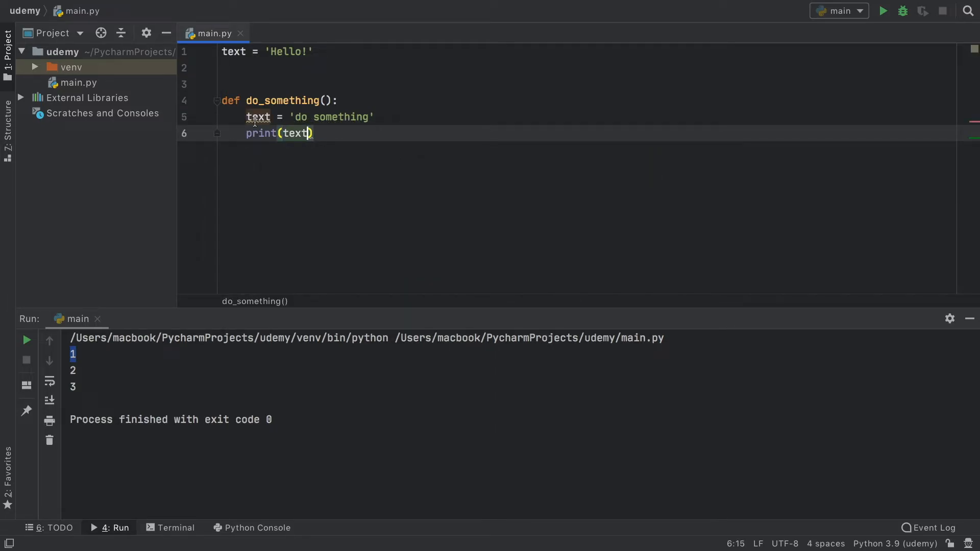
pyautogui.doubleClick(258, 117)
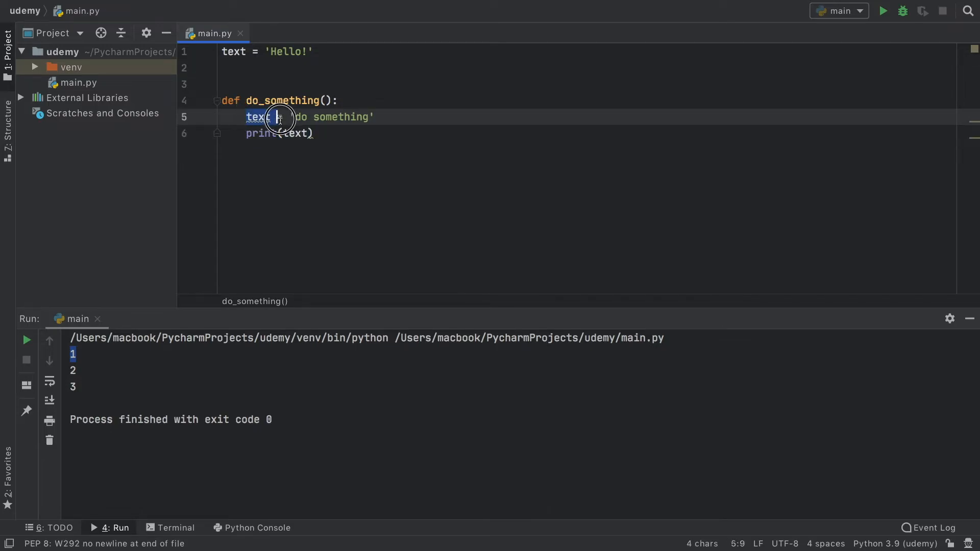
pyautogui.write('do_something(')
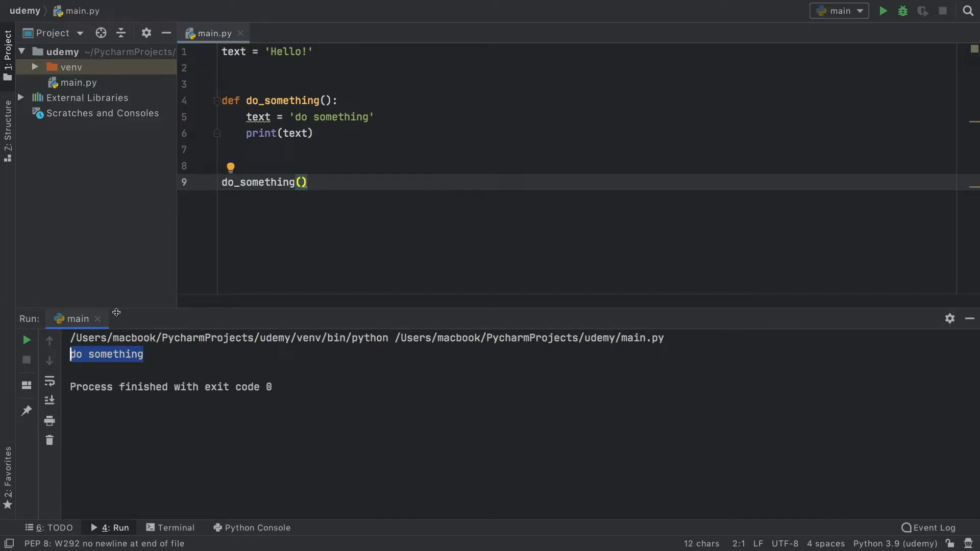
# Add print(text) after the call and declare 'global text' inside do_something
pyautogui.write('print()')
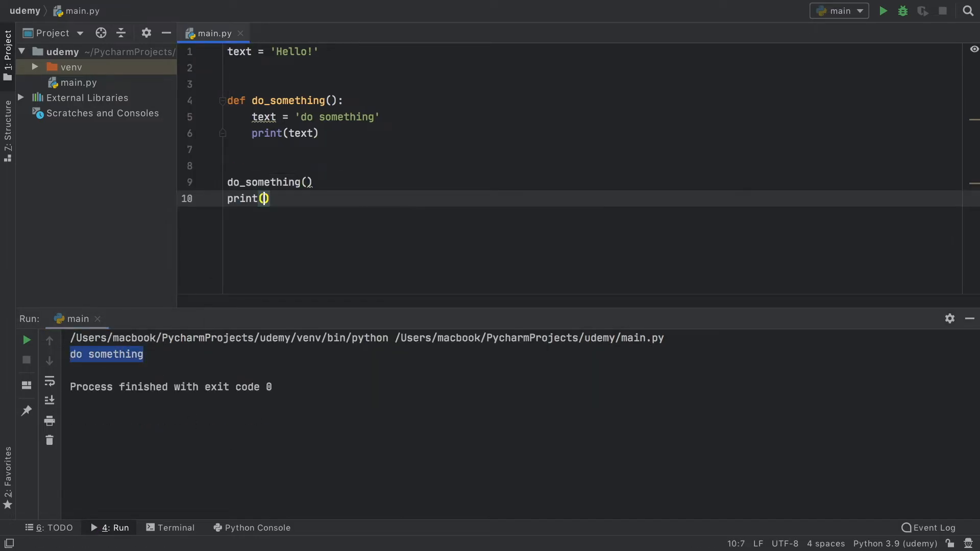
pyautogui.write('text')
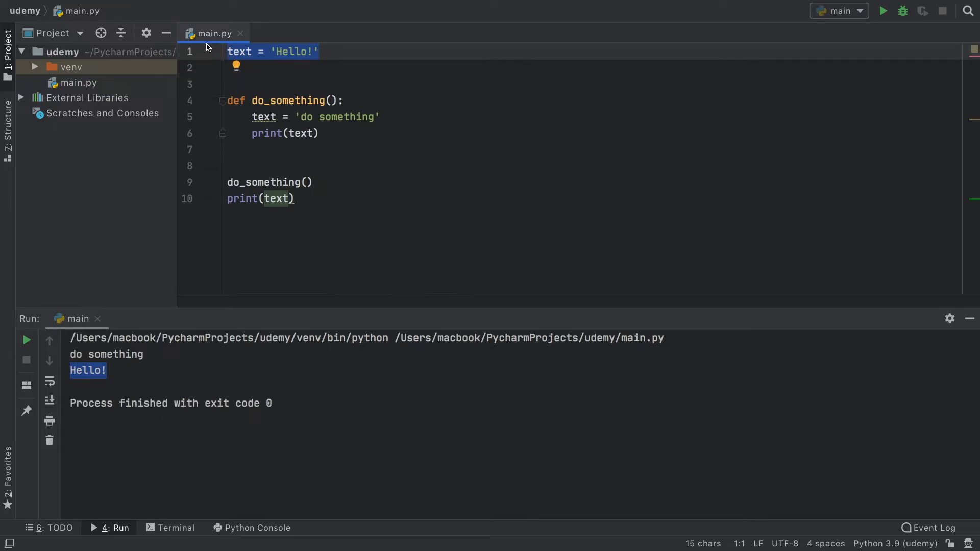
pyautogui.moveTo(289, 96)
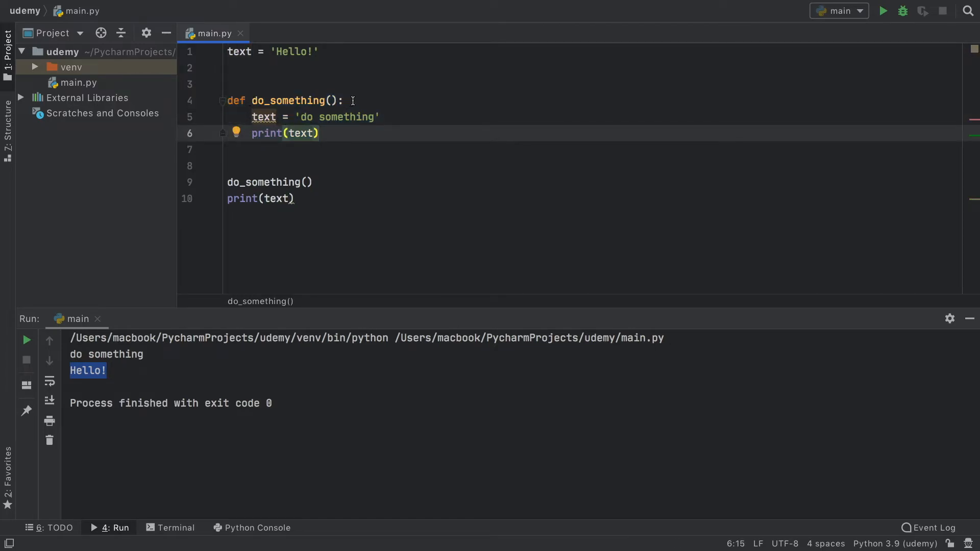
pyautogui.write('global t')
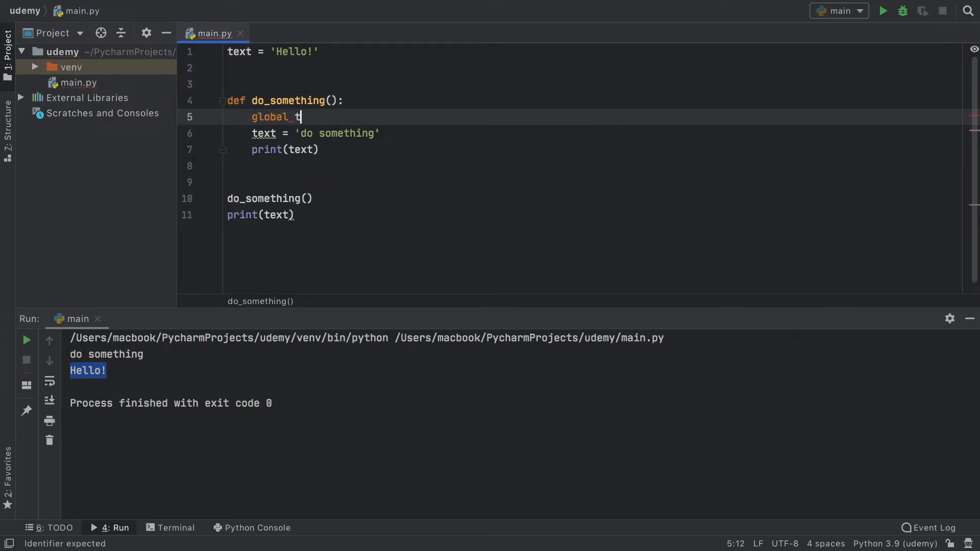
pyautogui.write('ext')
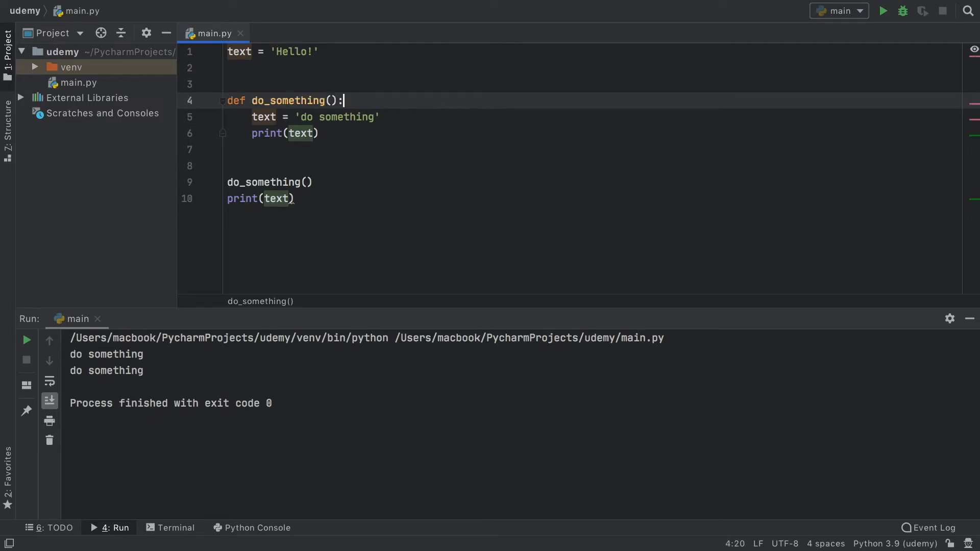
# Select the do_something definition and move it below the call and print(text)
pyautogui.doubleClick(264, 117)
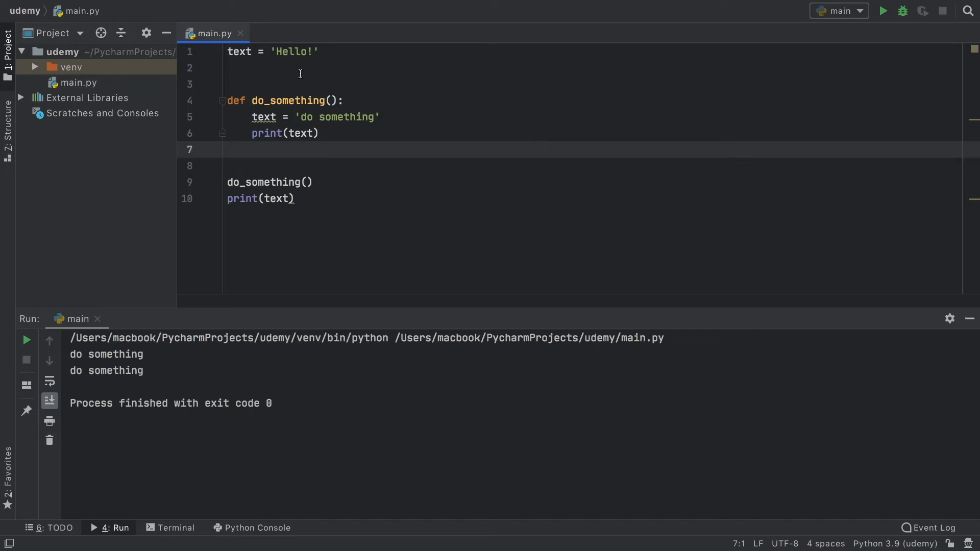
pyautogui.tripleClick(272, 51)
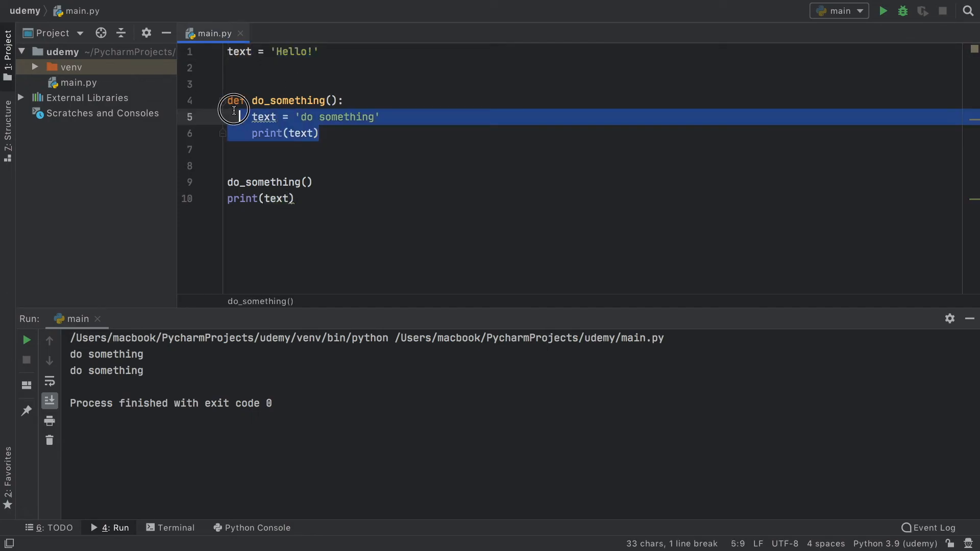
pyautogui.press('Delete')
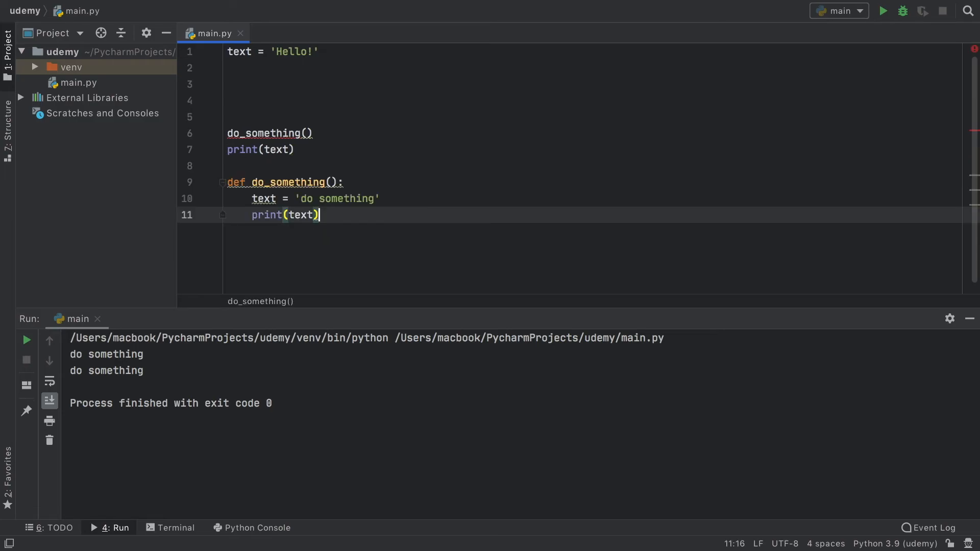
pyautogui.moveTo(206, 128)
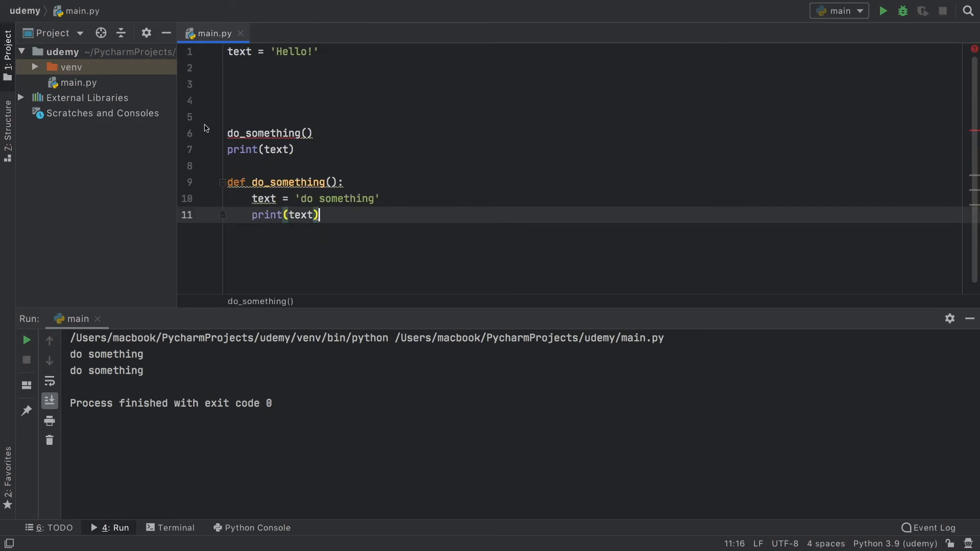
pyautogui.moveTo(211, 56)
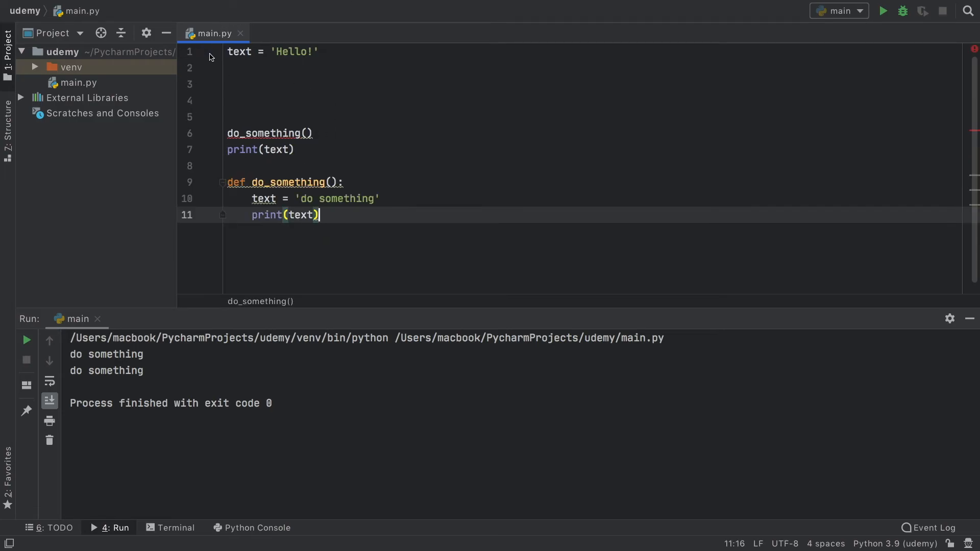